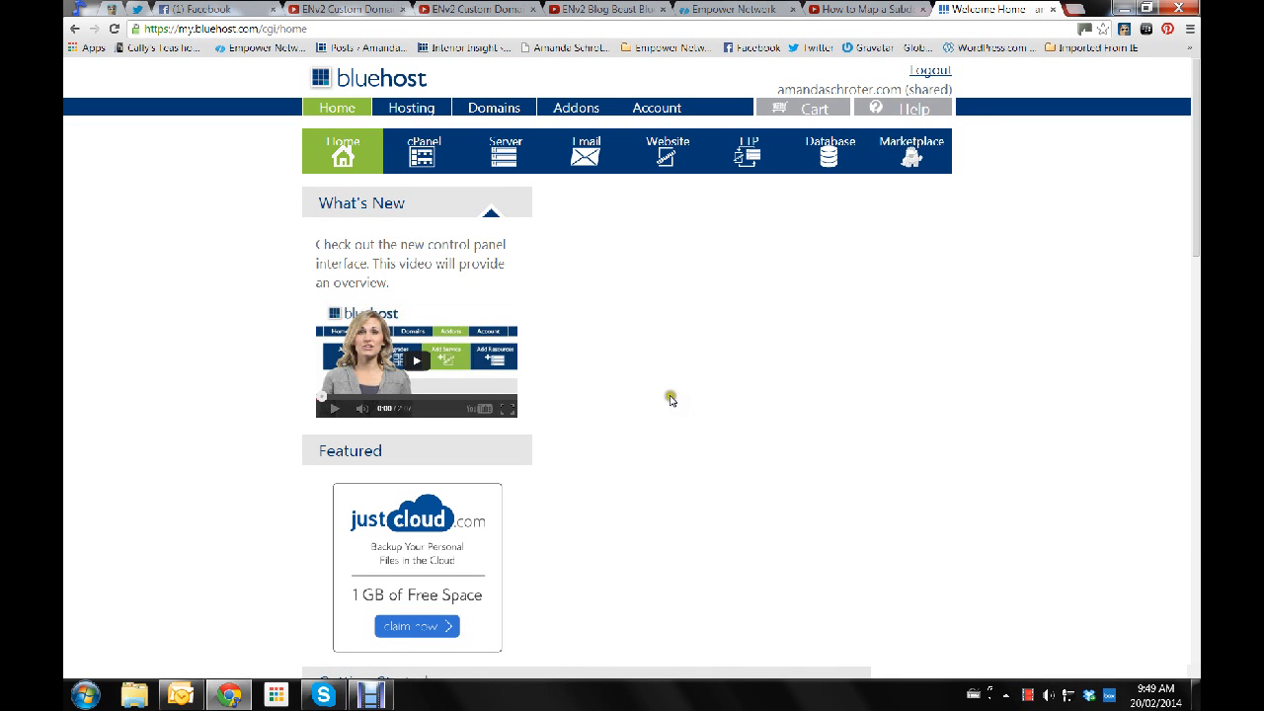
mouse_move(691, 432)
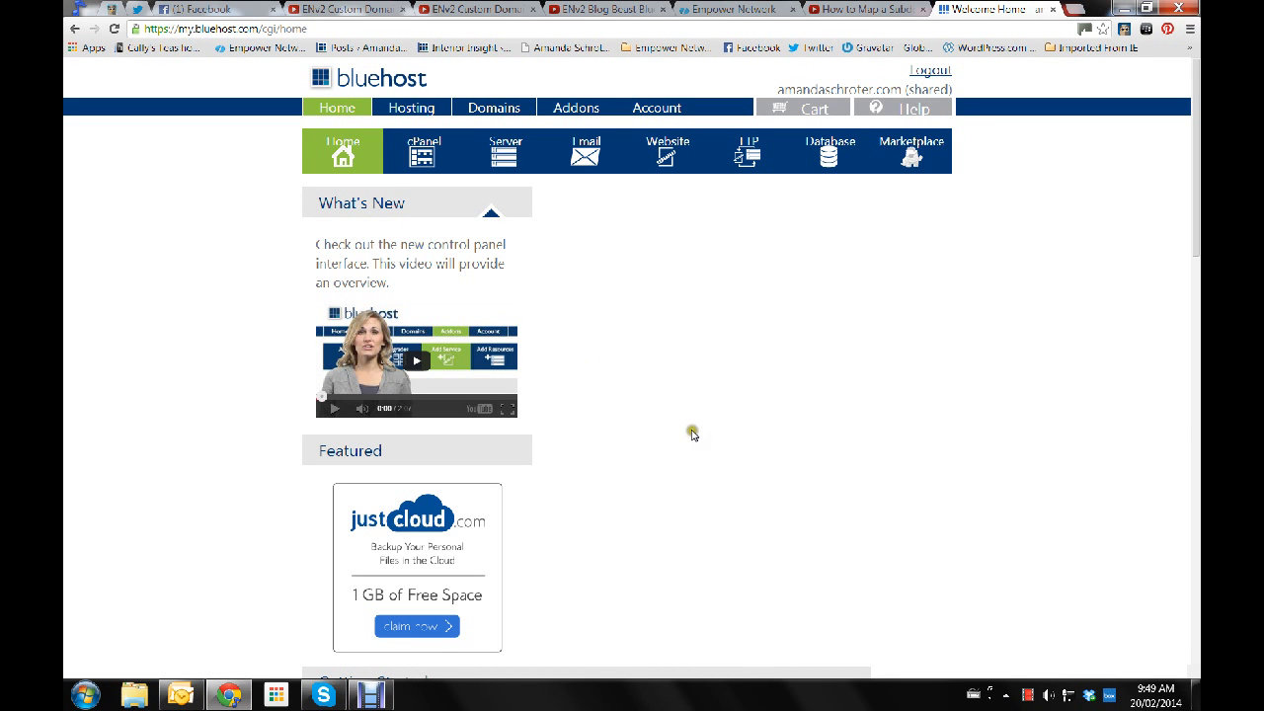
mouse_move(691, 444)
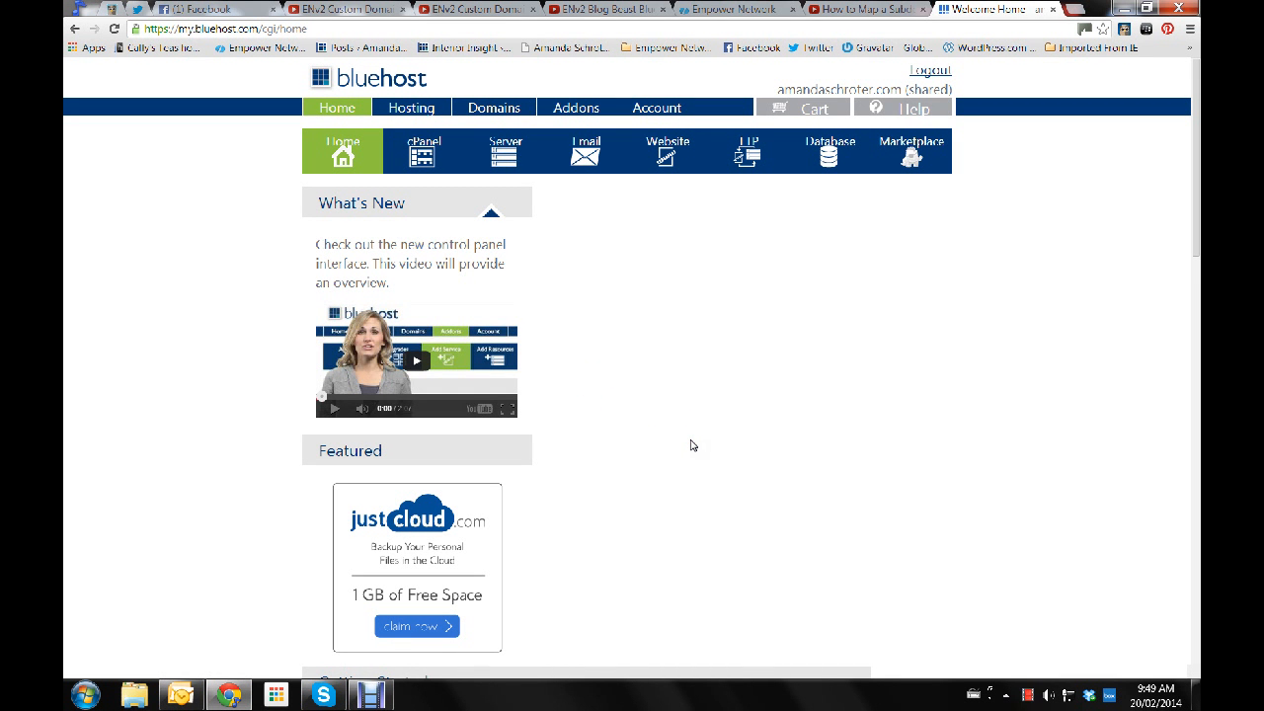
mouse_move(620, 517)
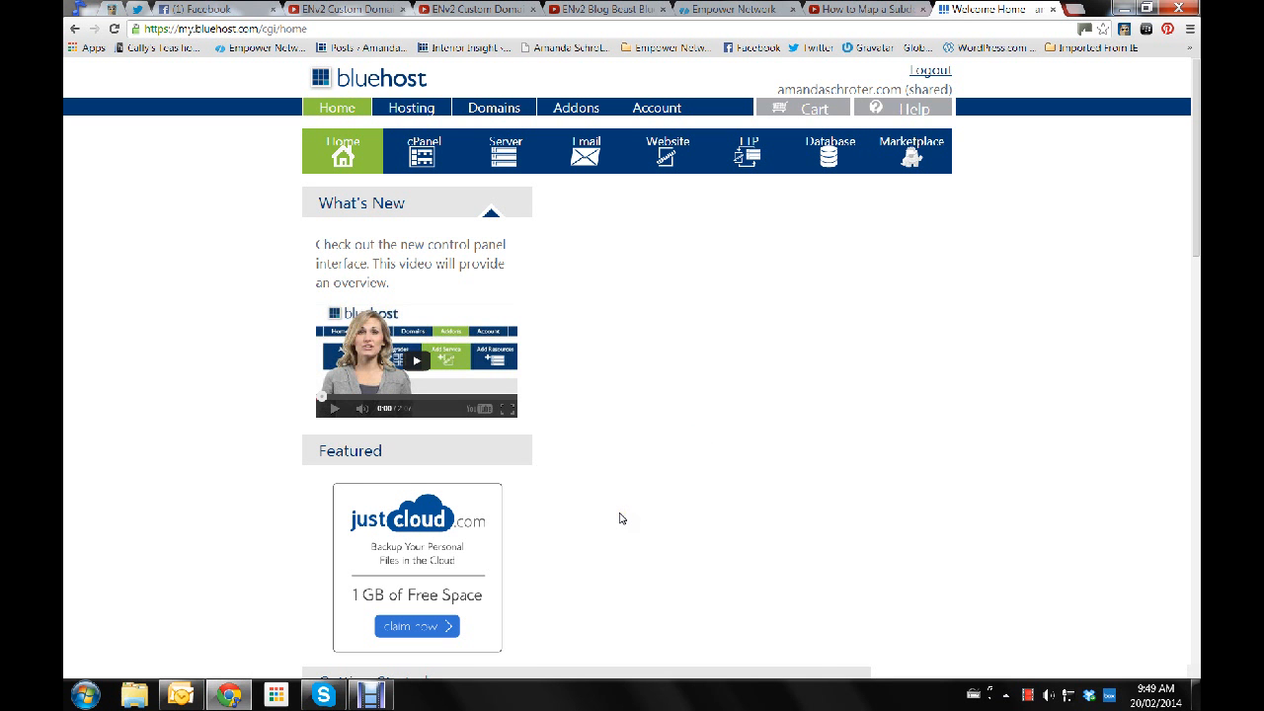
mouse_move(626, 514)
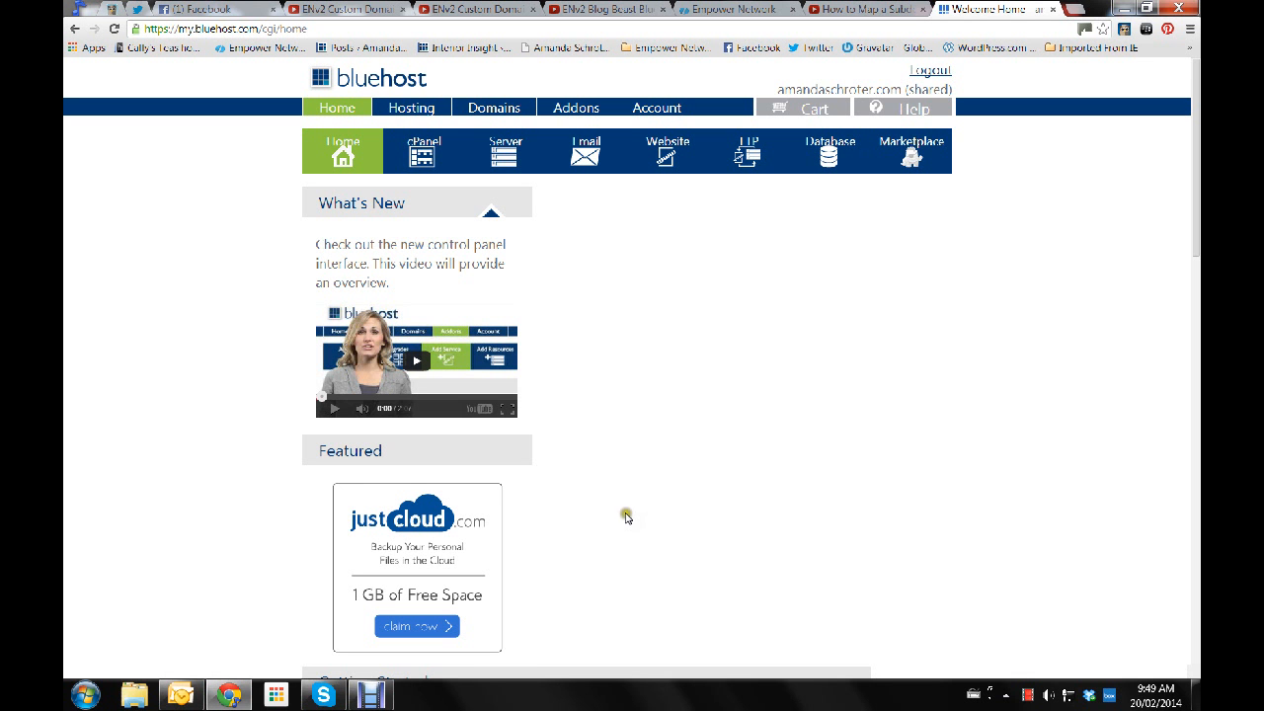
mouse_move(628, 517)
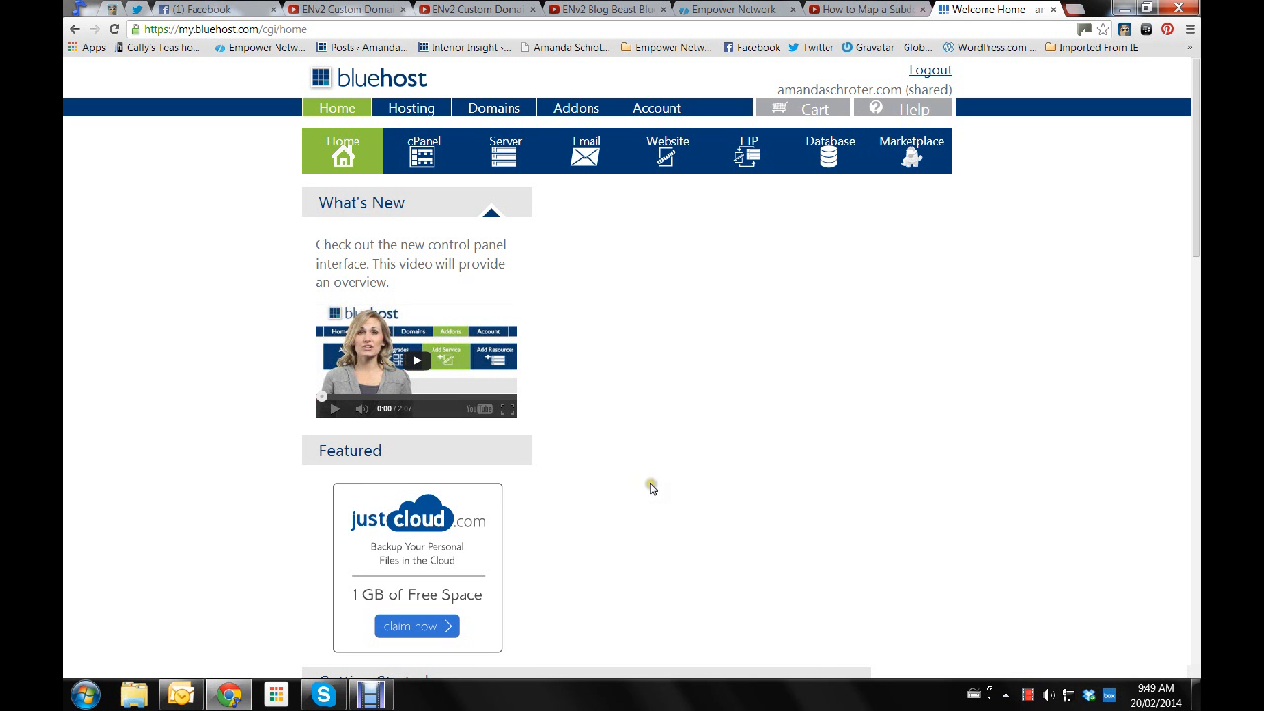
mouse_move(652, 487)
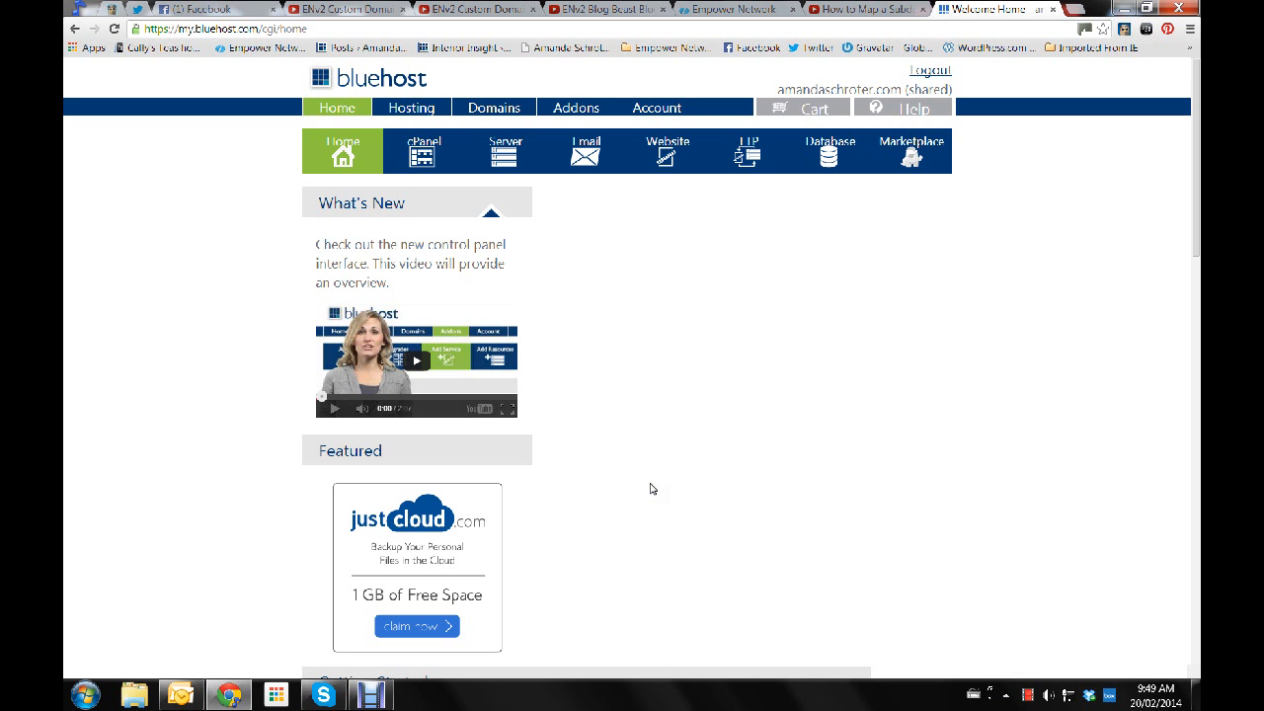
mouse_move(670, 436)
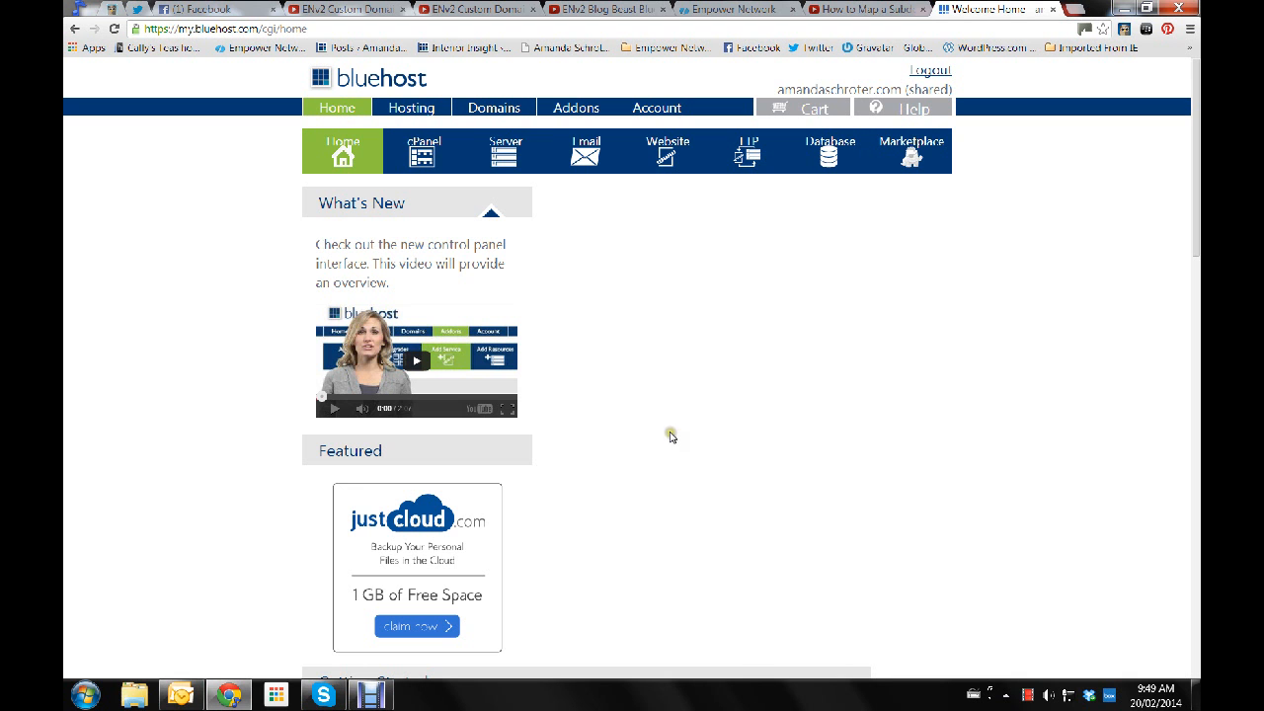
mouse_move(747, 348)
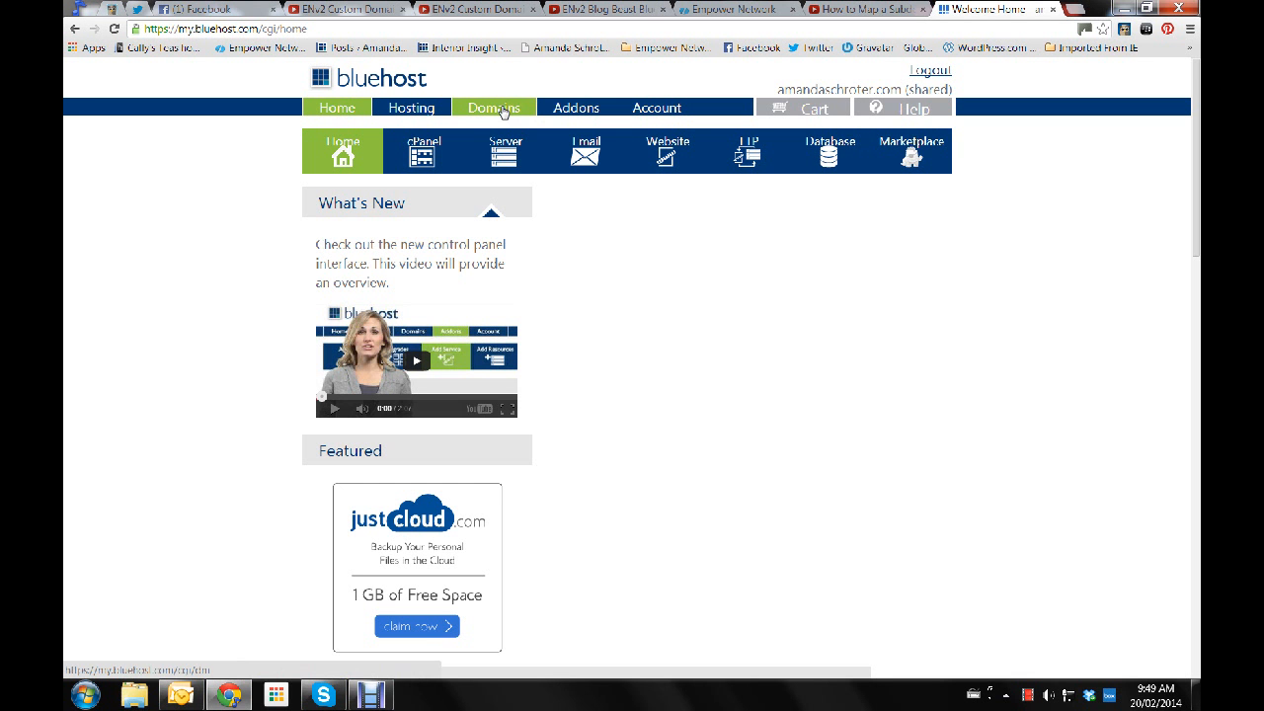
- From the Domains area, open the DNS Zone Editor for amandaschroter.com via Manage
left_click(494, 107)
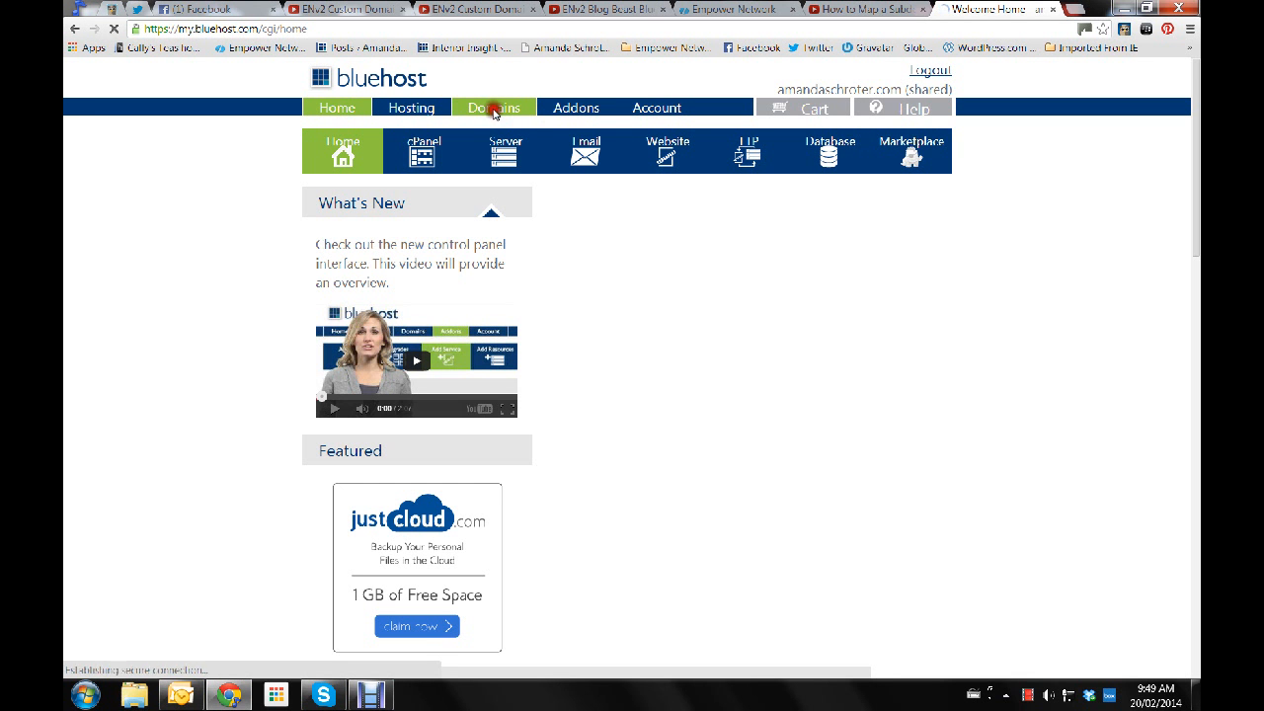
left_click(493, 107)
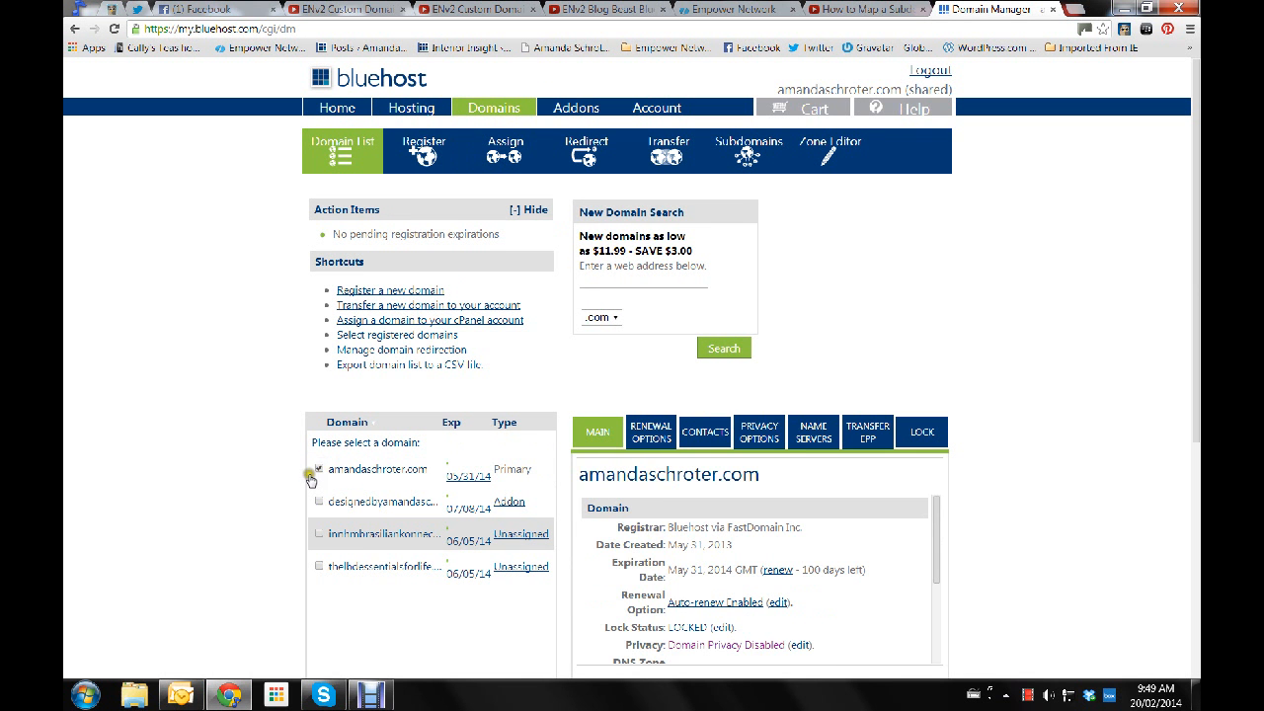
mouse_move(983, 468)
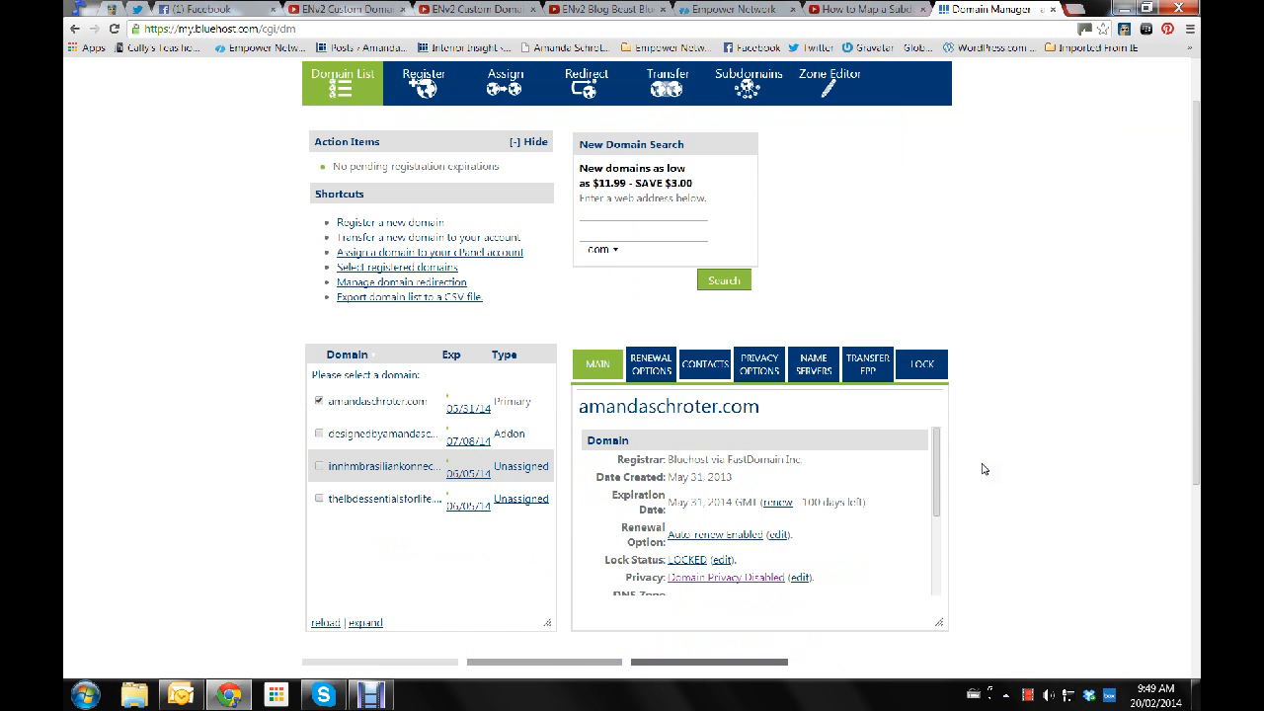
scroll("down", 3)
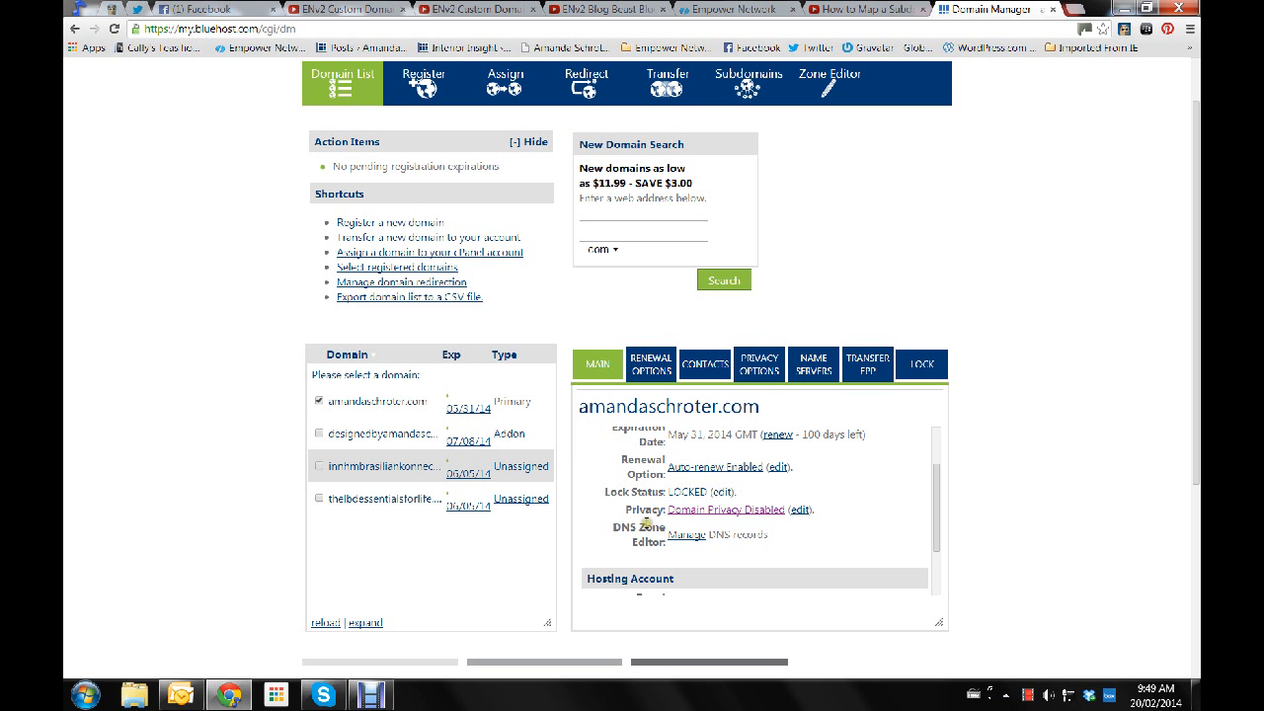
mouse_move(683, 535)
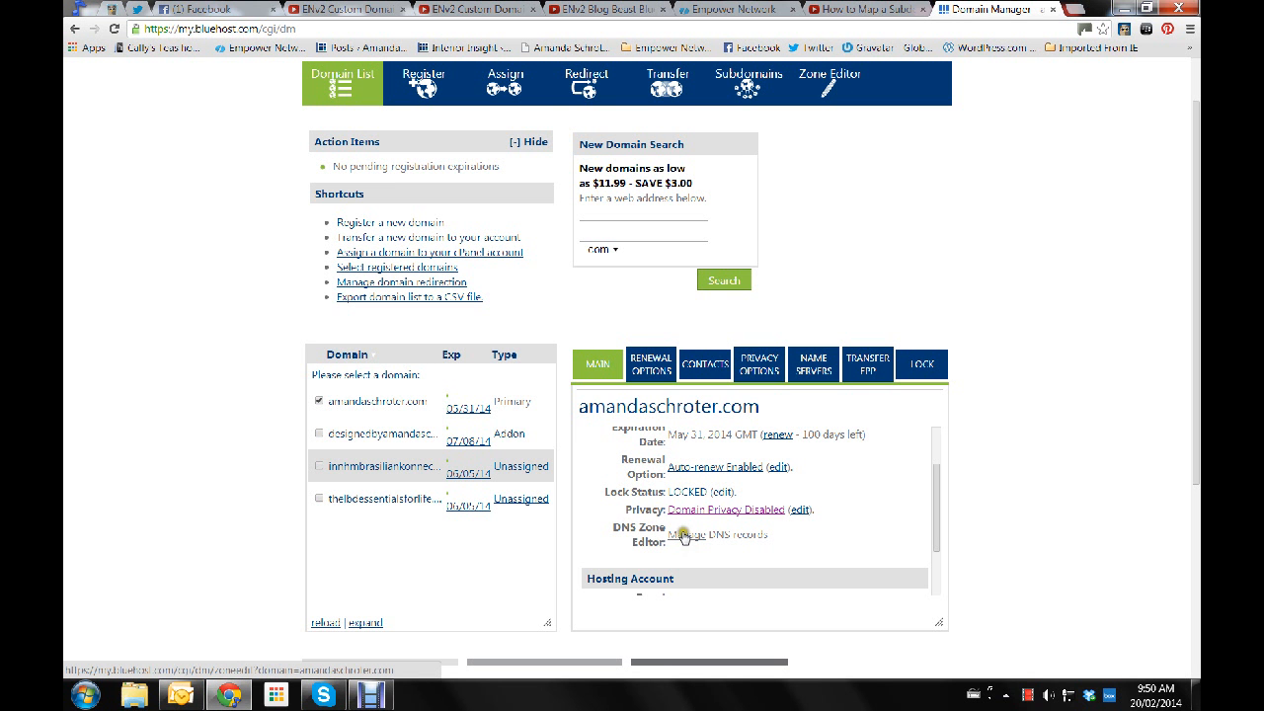
left_click(695, 534)
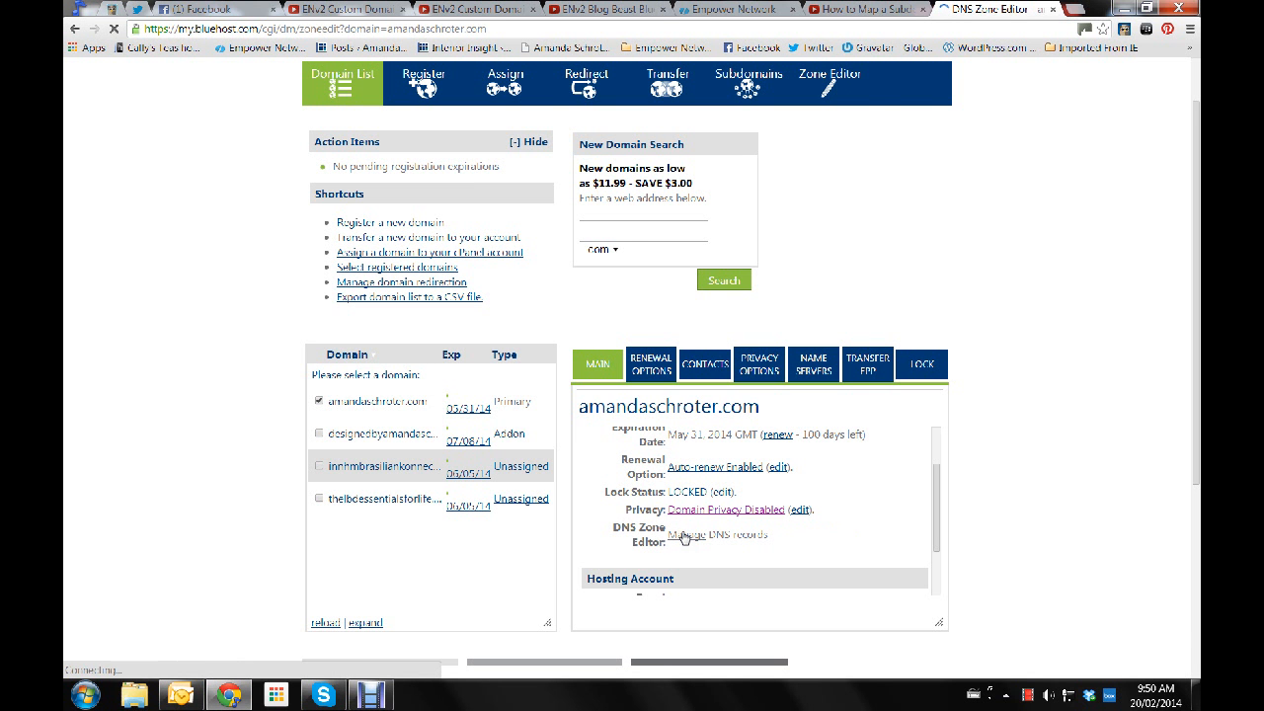
left_click(684, 533)
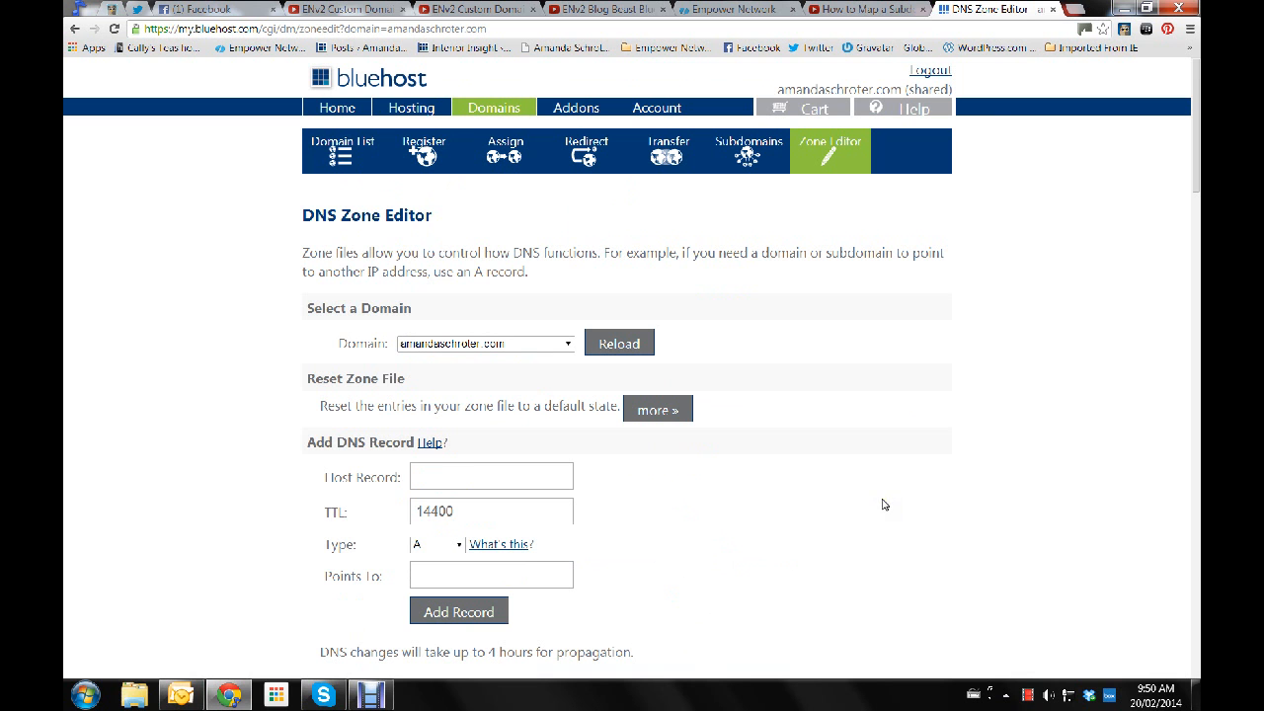
mouse_move(890, 491)
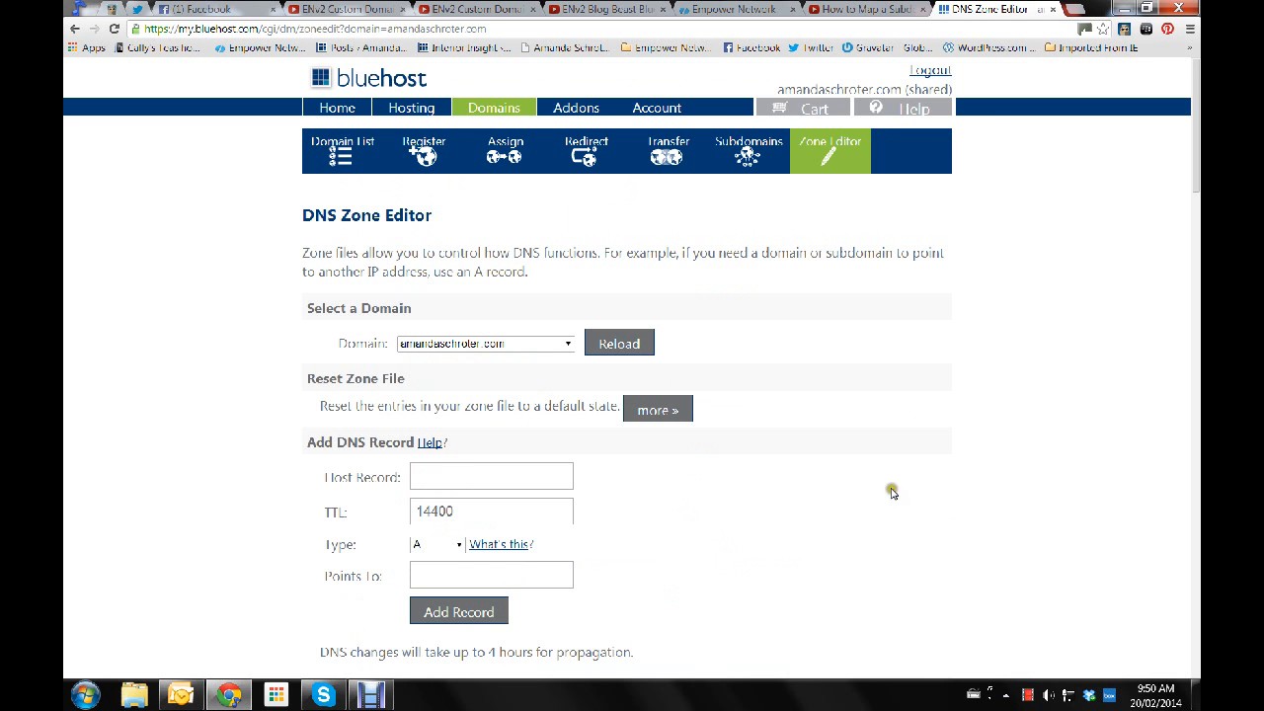
mouse_move(747, 150)
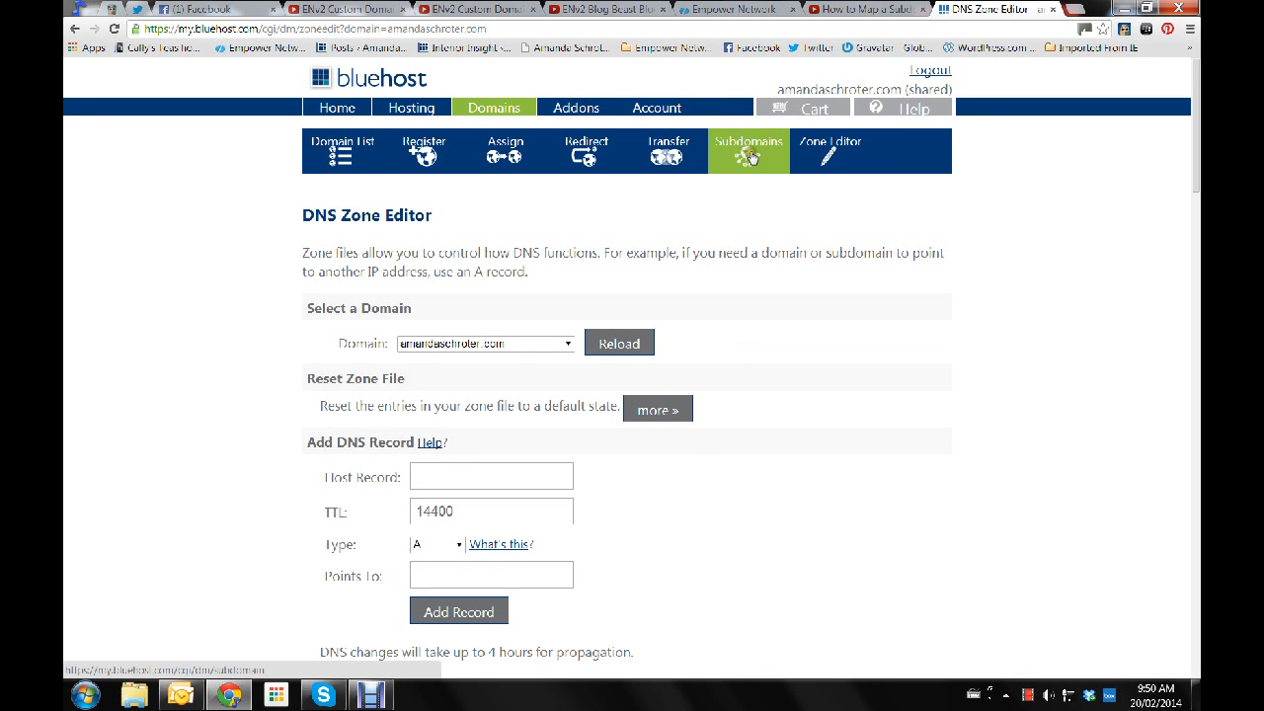
- On the Subdomains page enter 'secret' as subdomain name and home folder, then review existing subdomains
left_click(747, 146)
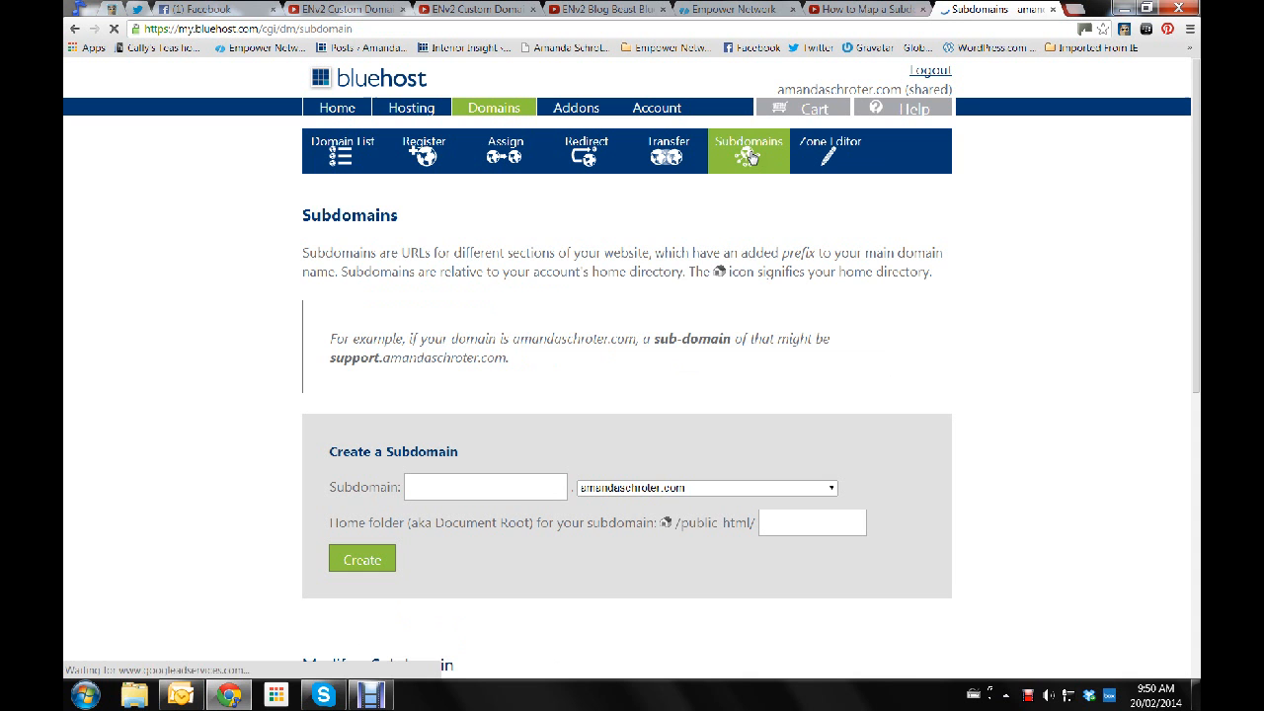
left_click(486, 485)
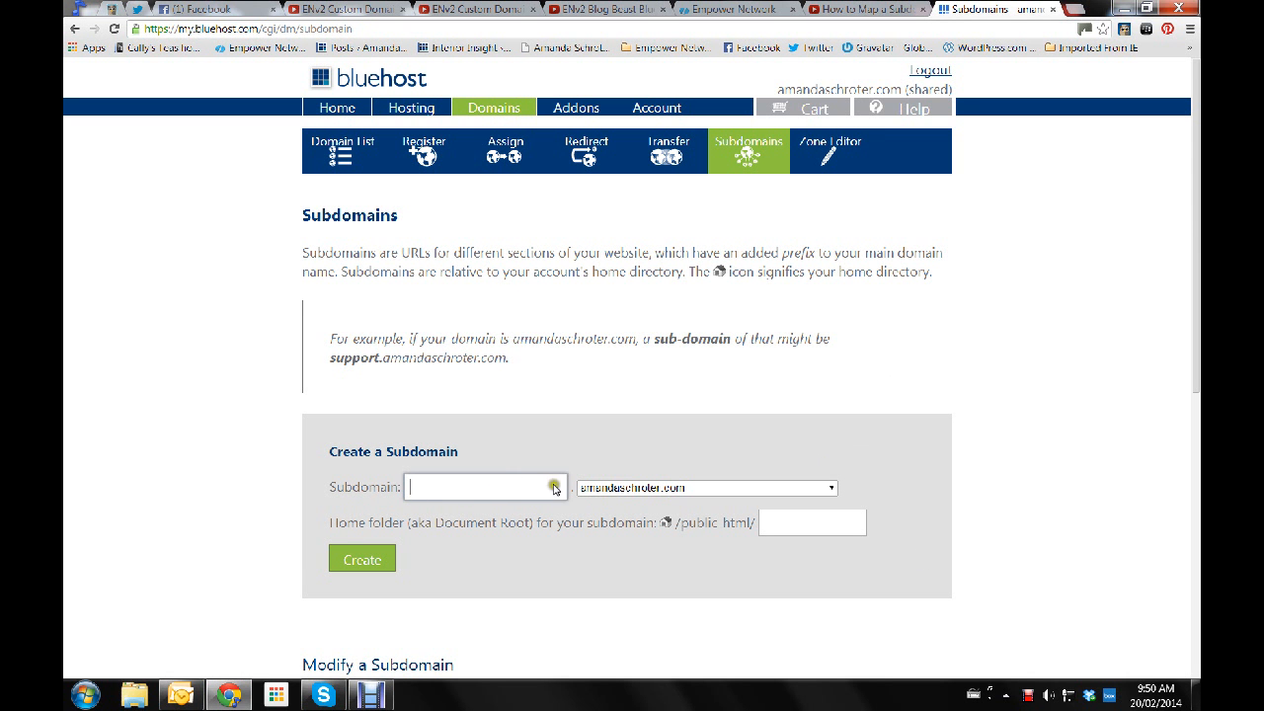
mouse_move(877, 422)
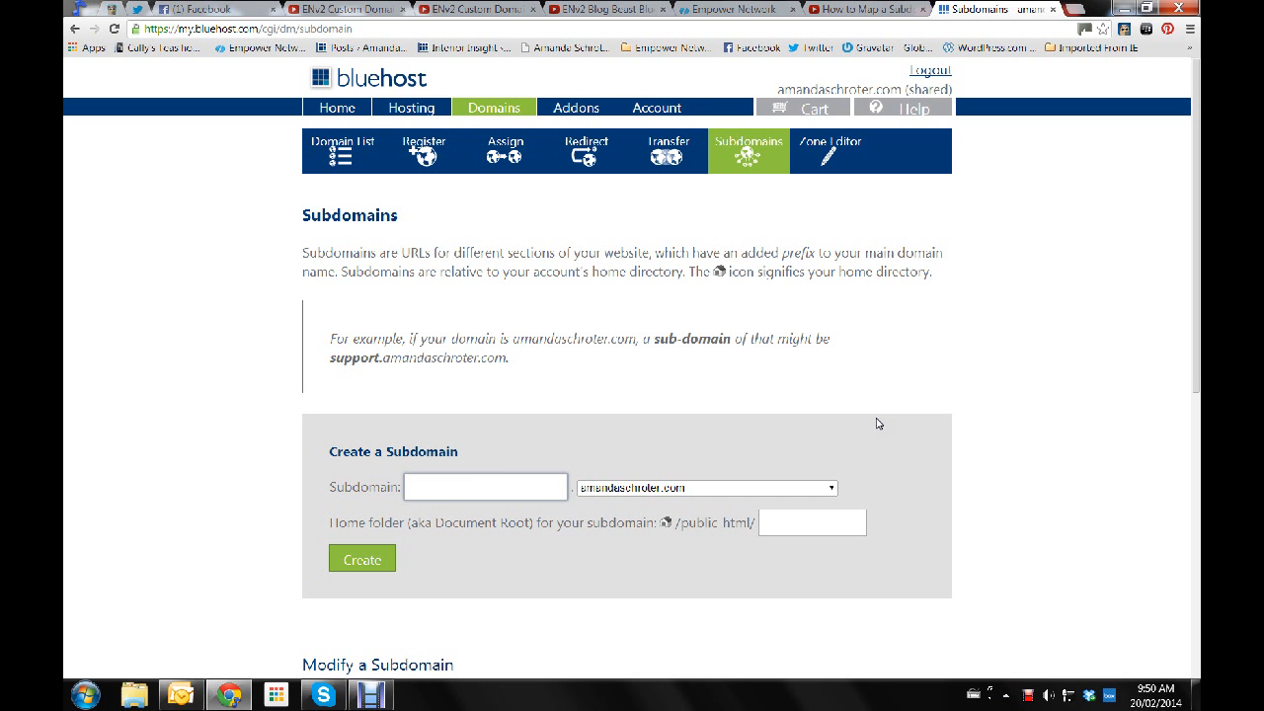
type("seo")
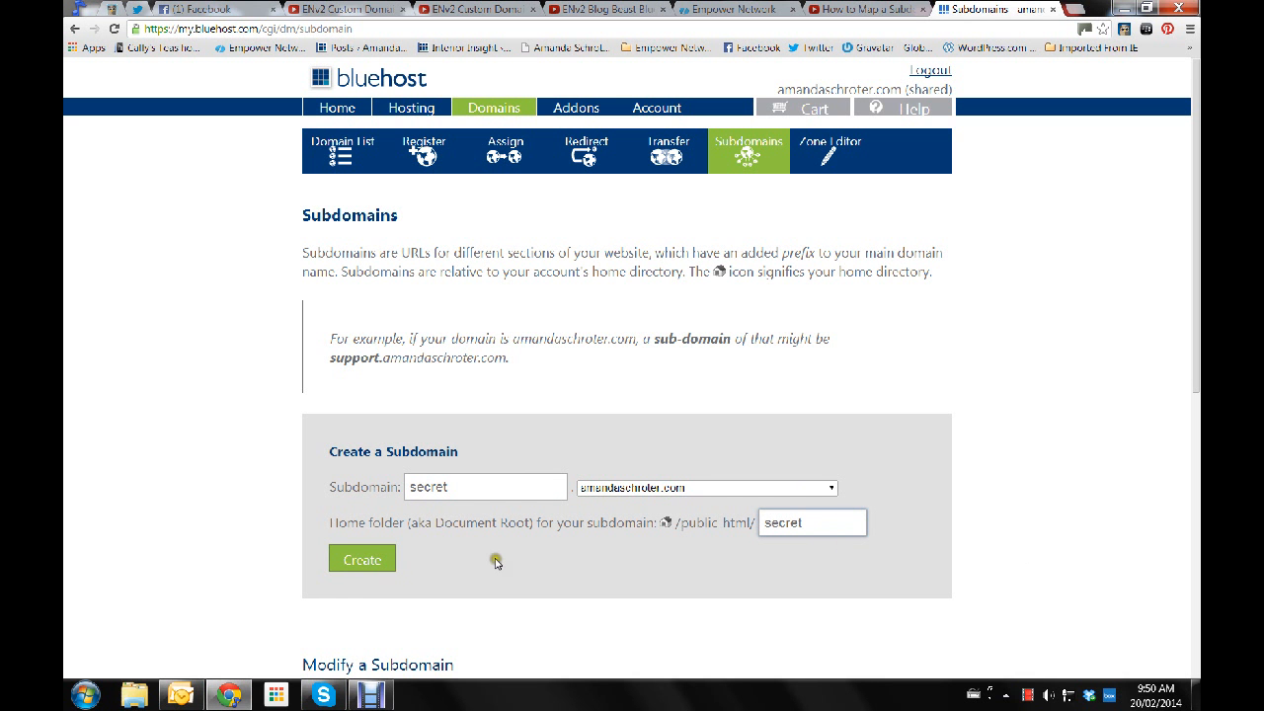
mouse_move(948, 432)
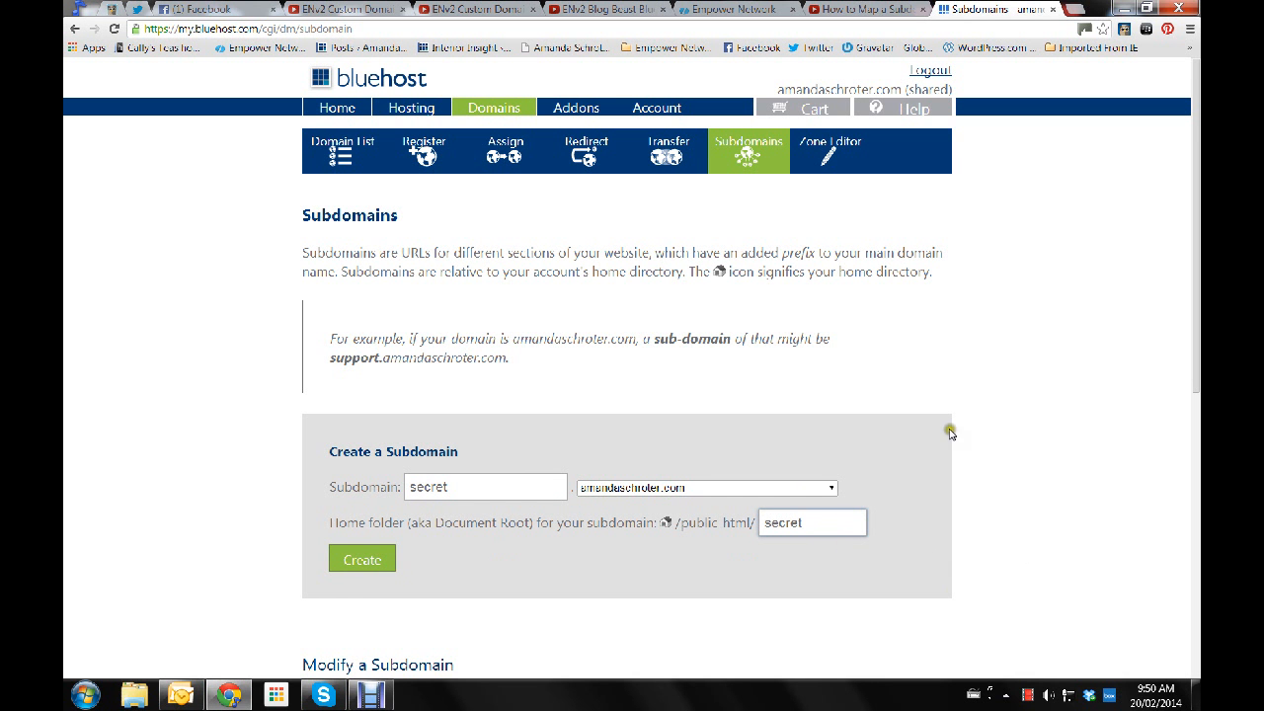
scroll("down", 3)
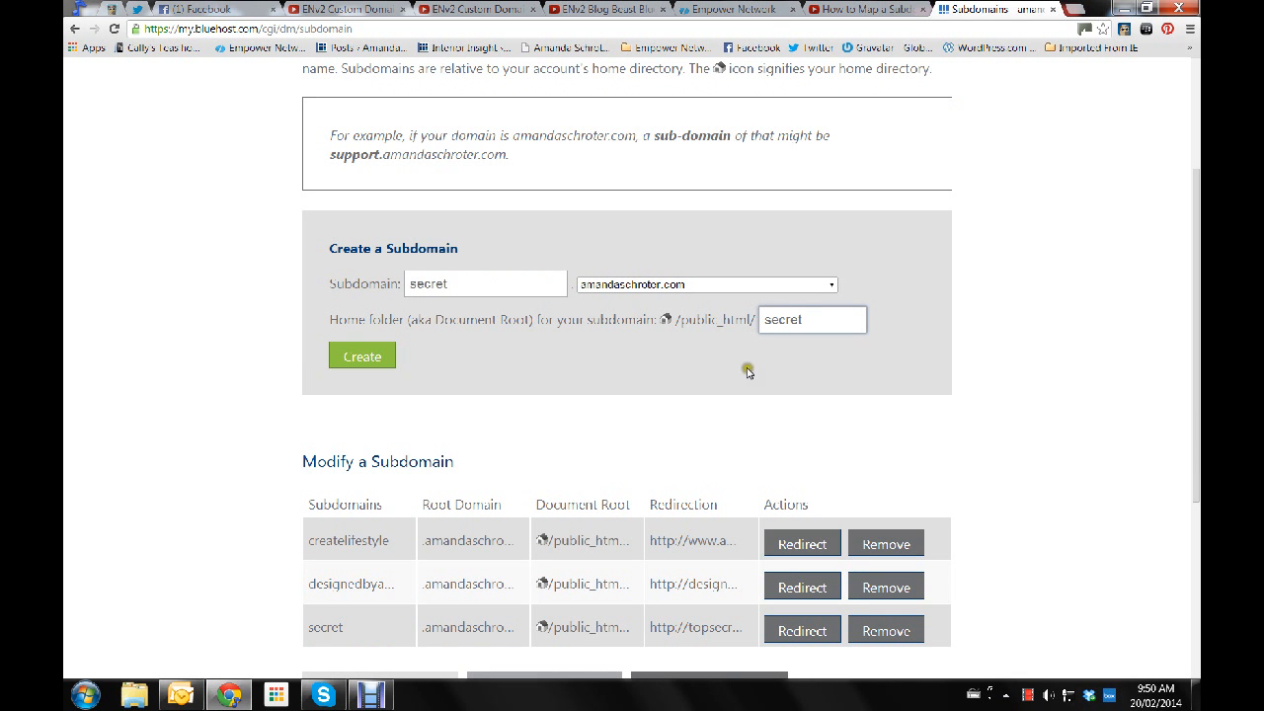
mouse_move(652, 417)
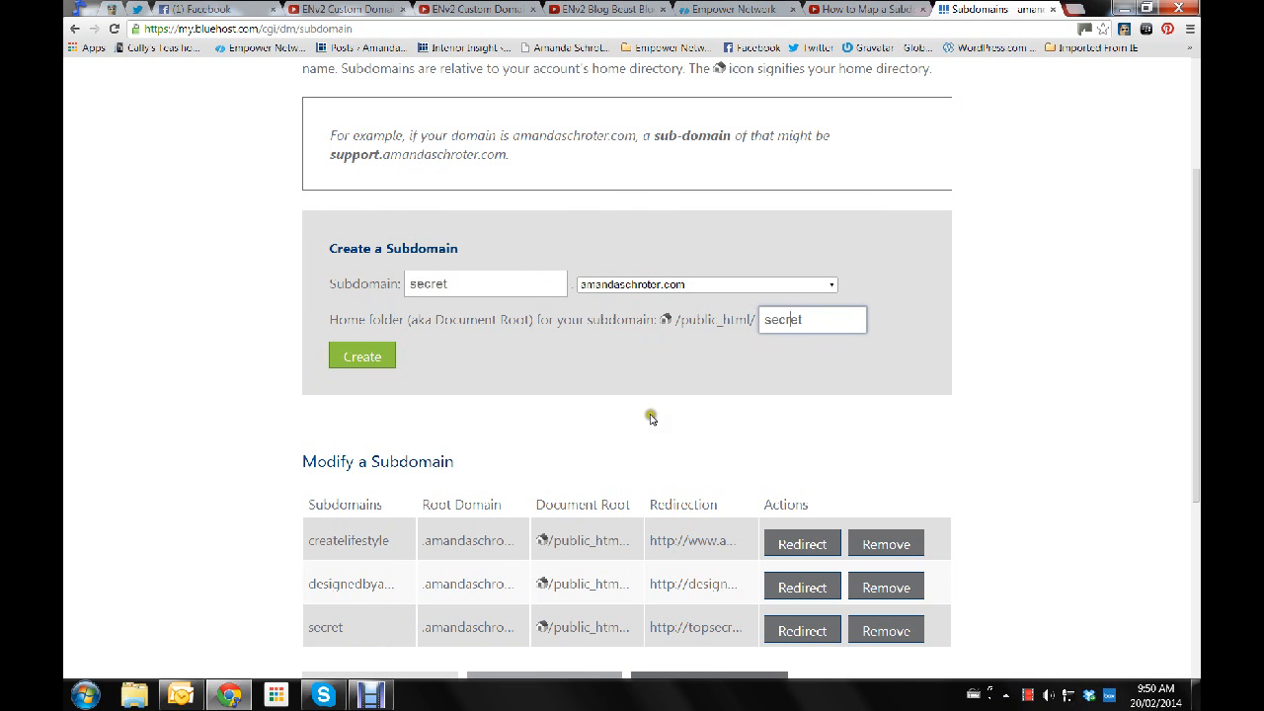
scroll("down", 3)
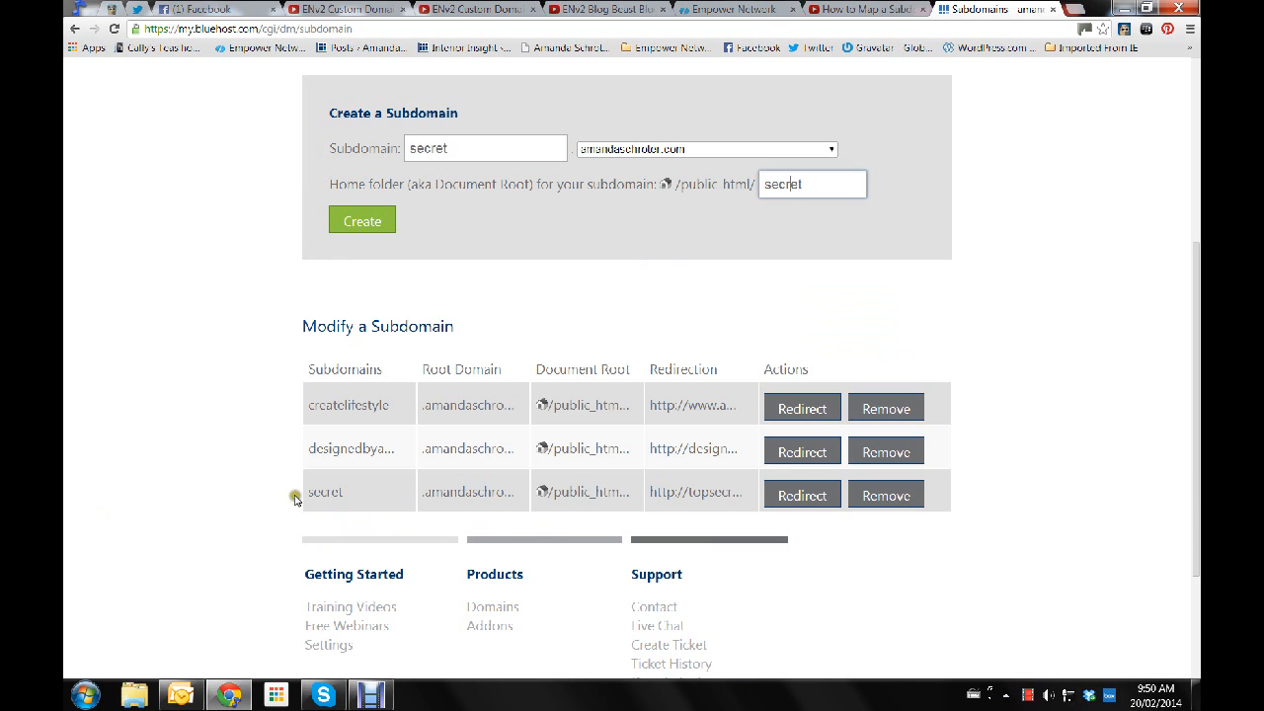
mouse_move(273, 509)
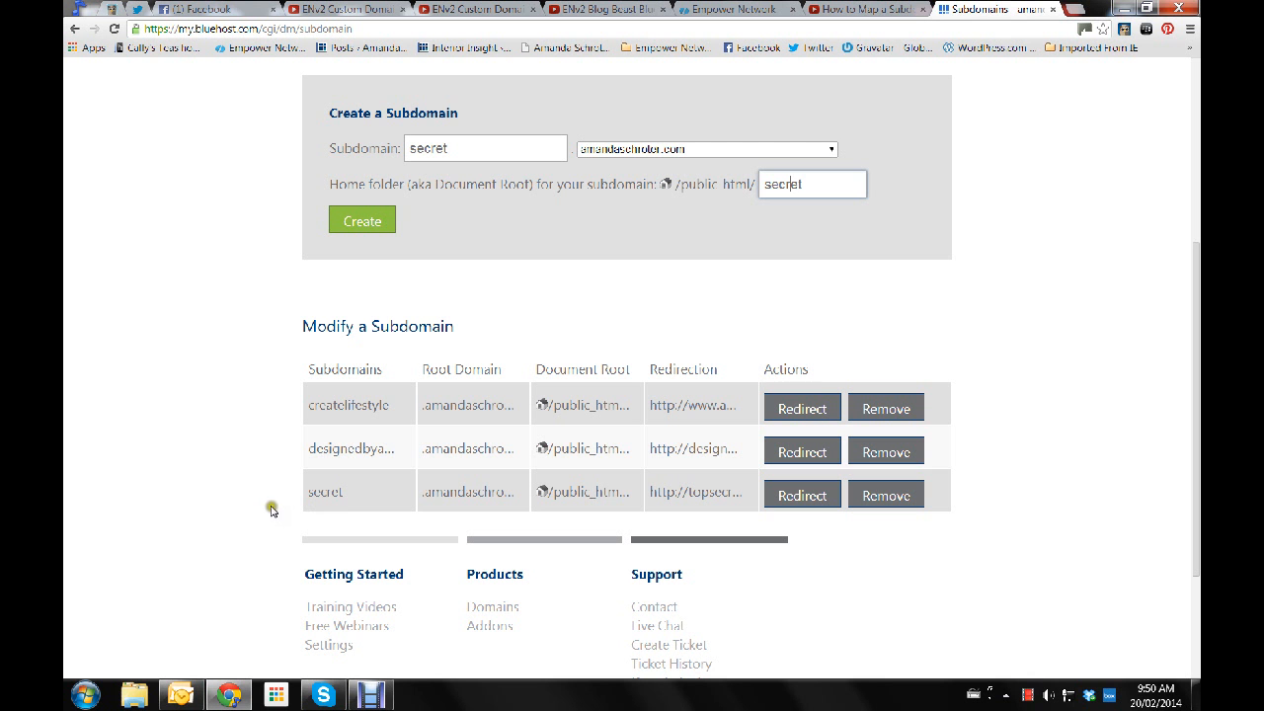
mouse_move(431, 447)
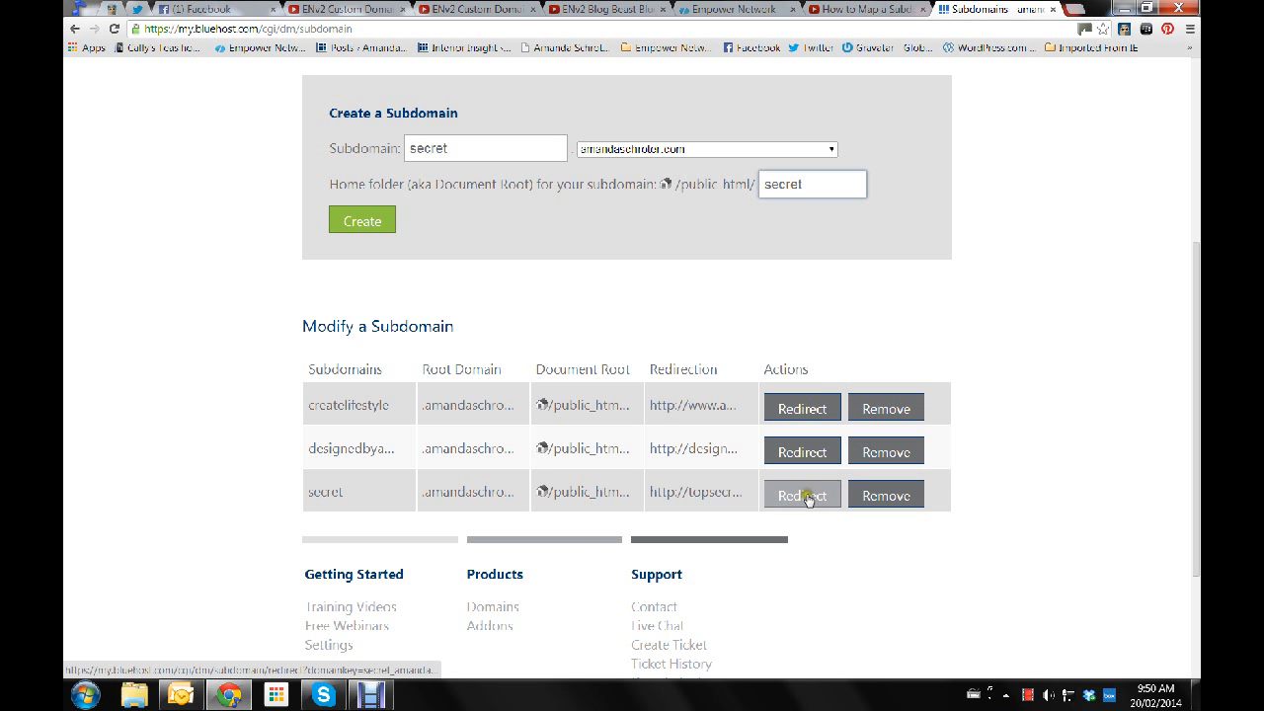
- Redirect the secret subdomain to the topsecretmeeting.com promotion link, save, and return to Subdomains
left_click(802, 493)
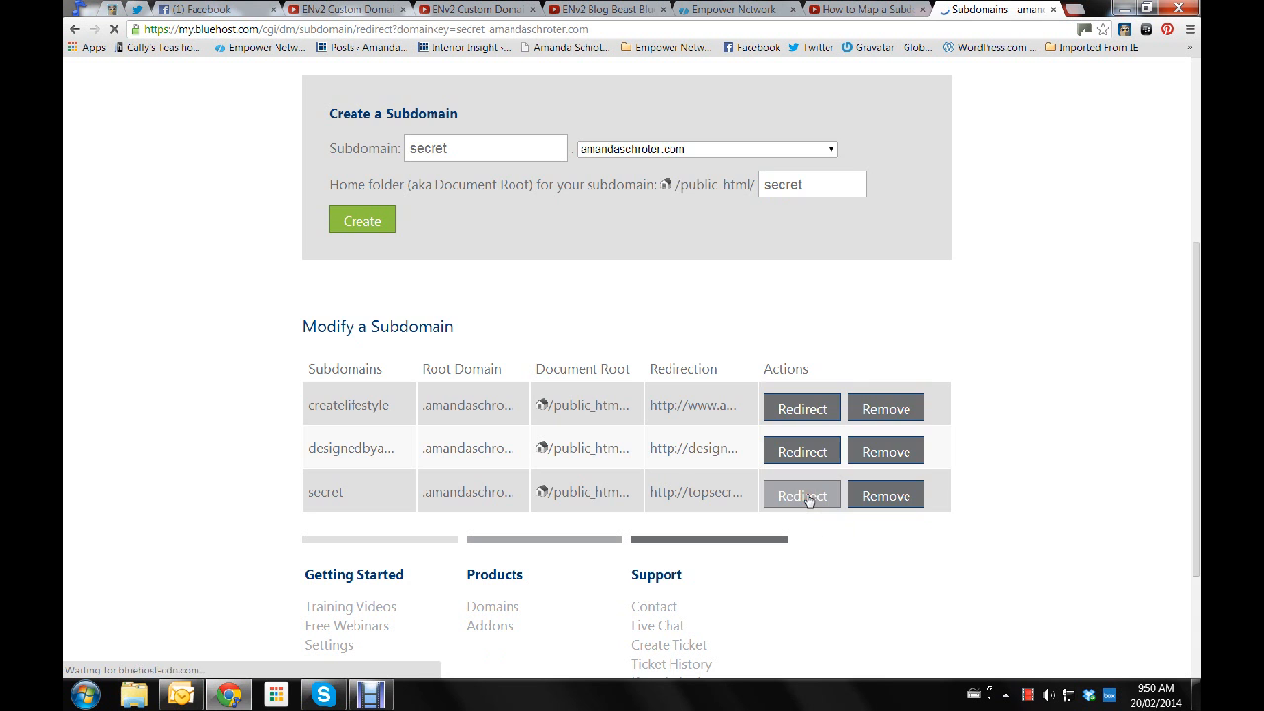
left_click(802, 494)
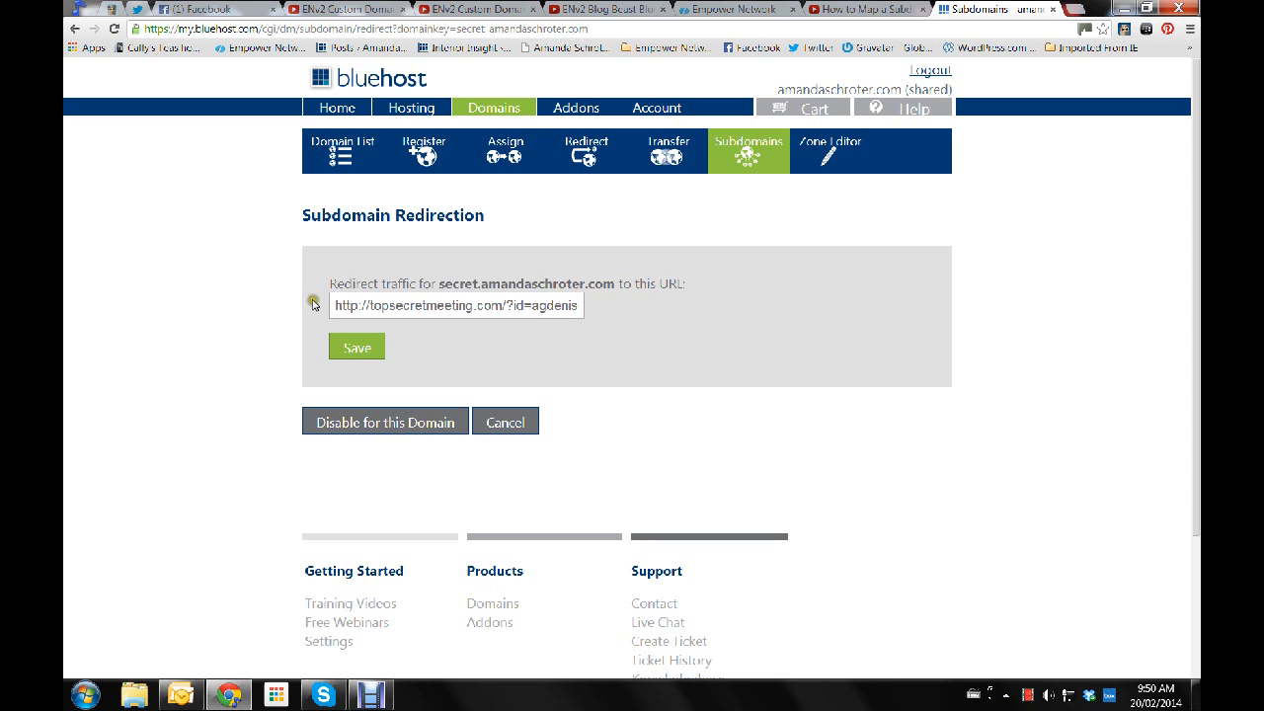
mouse_move(325, 306)
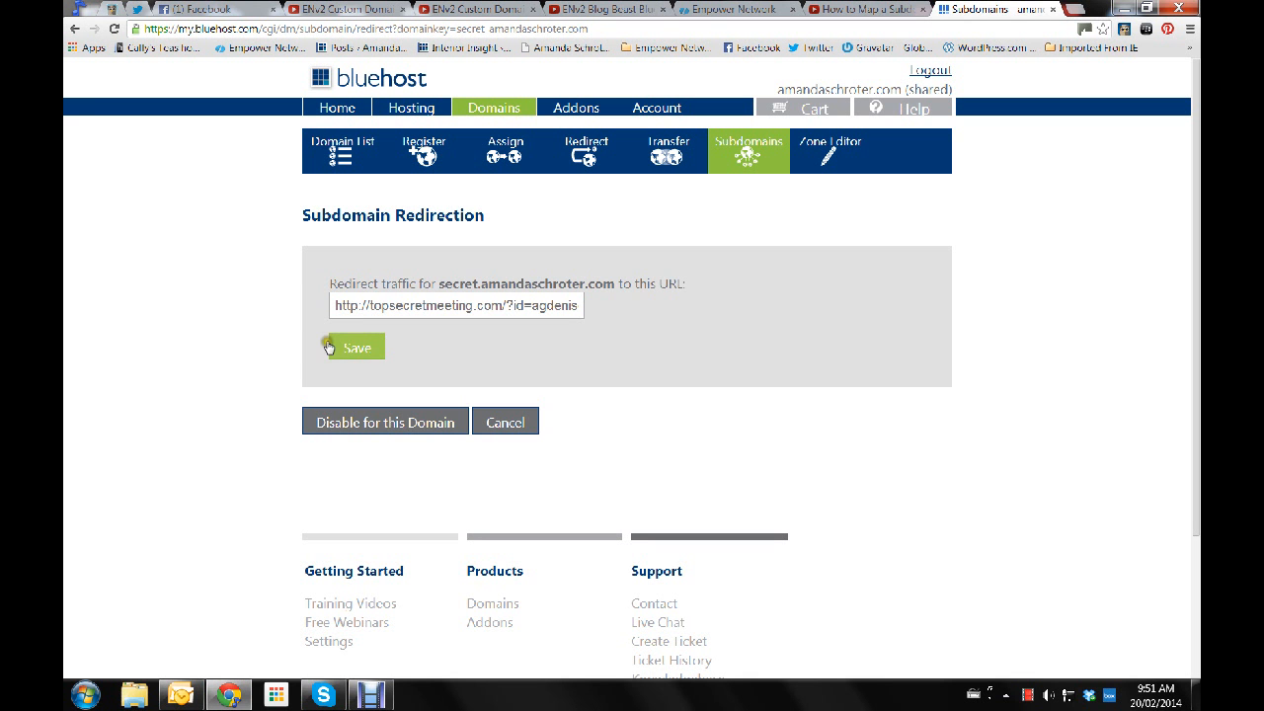
left_click(353, 348)
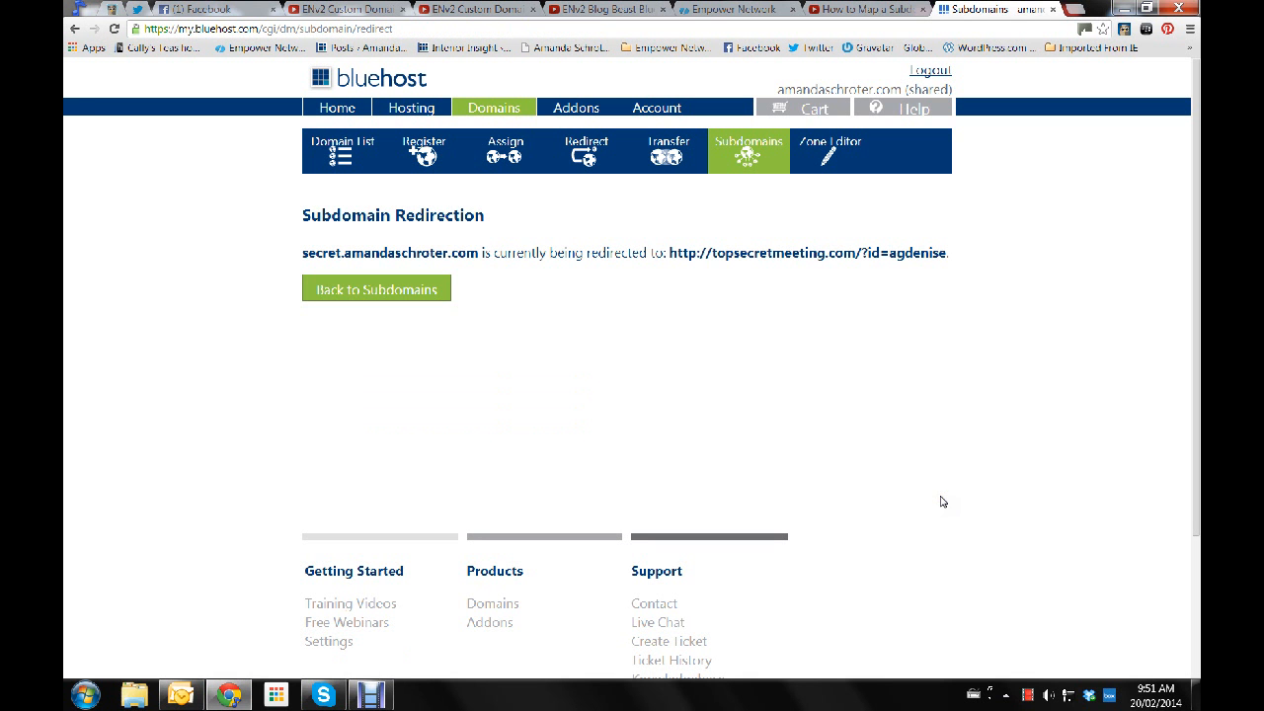
left_click(375, 288)
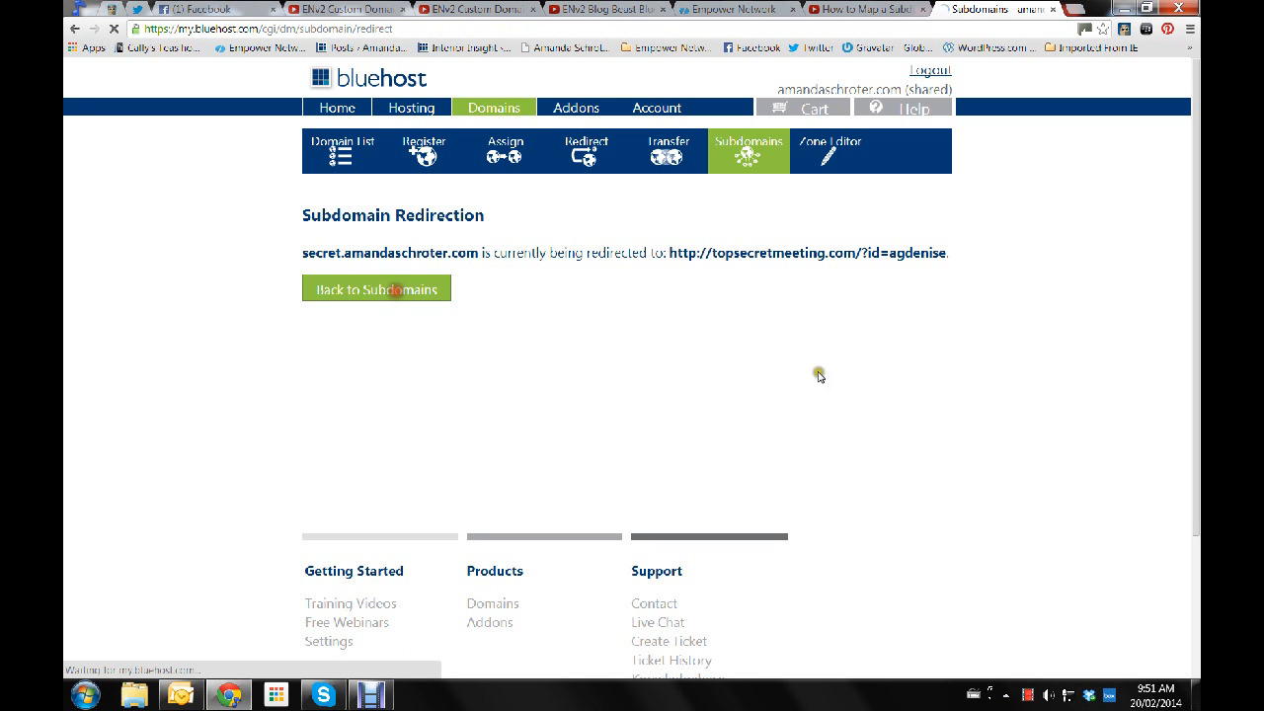
left_click(375, 288)
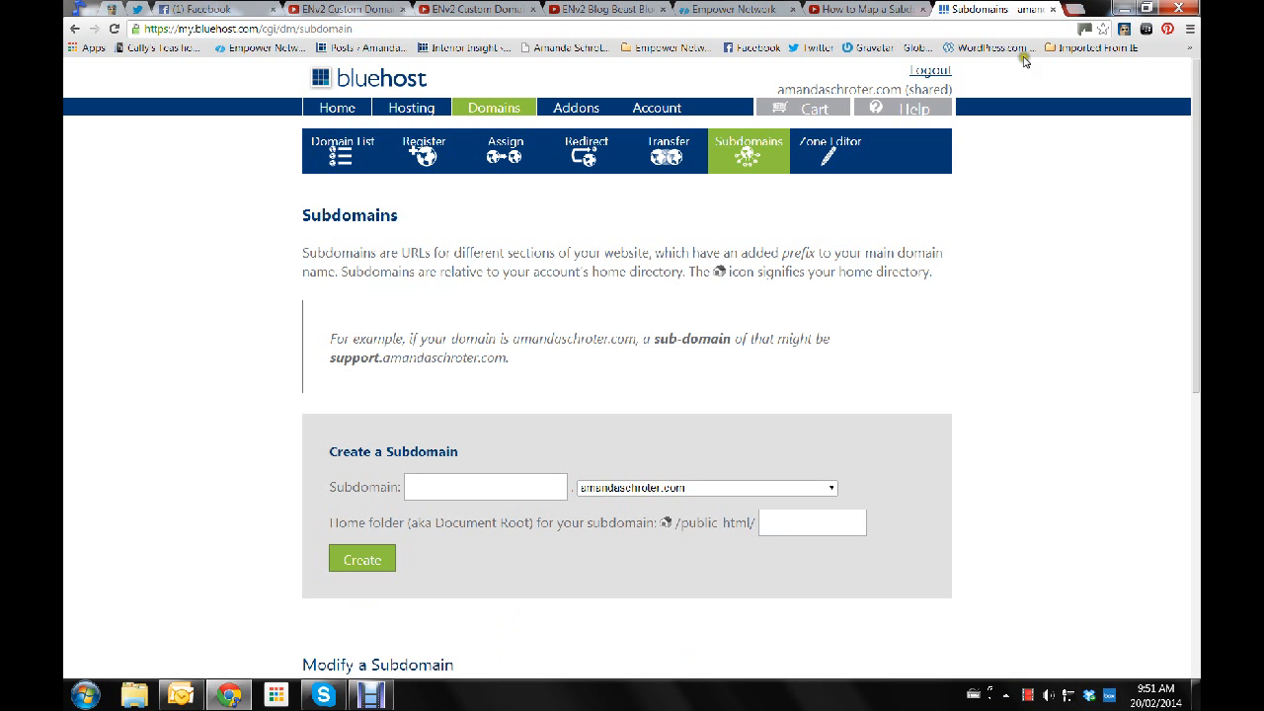
mouse_move(1074, 14)
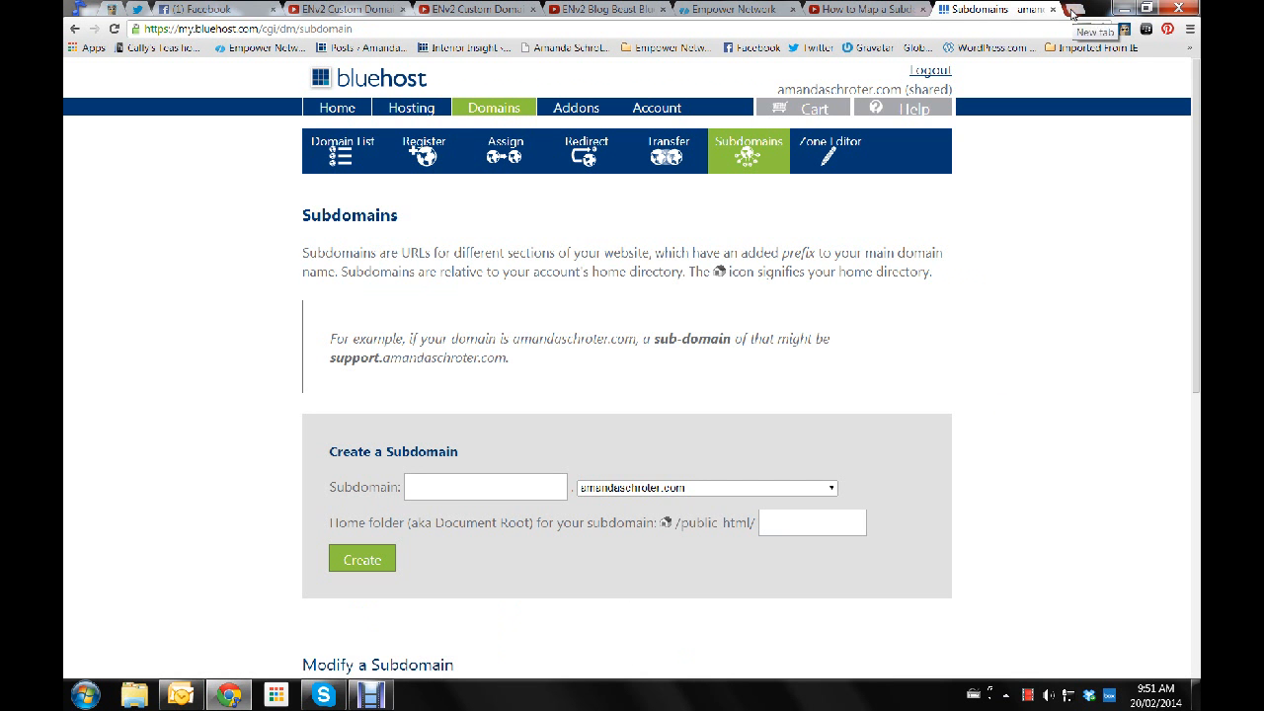
- In a new Chrome tab, enter secret.amandaschroter.com in the address bar to test the redirect
left_click(1094, 9)
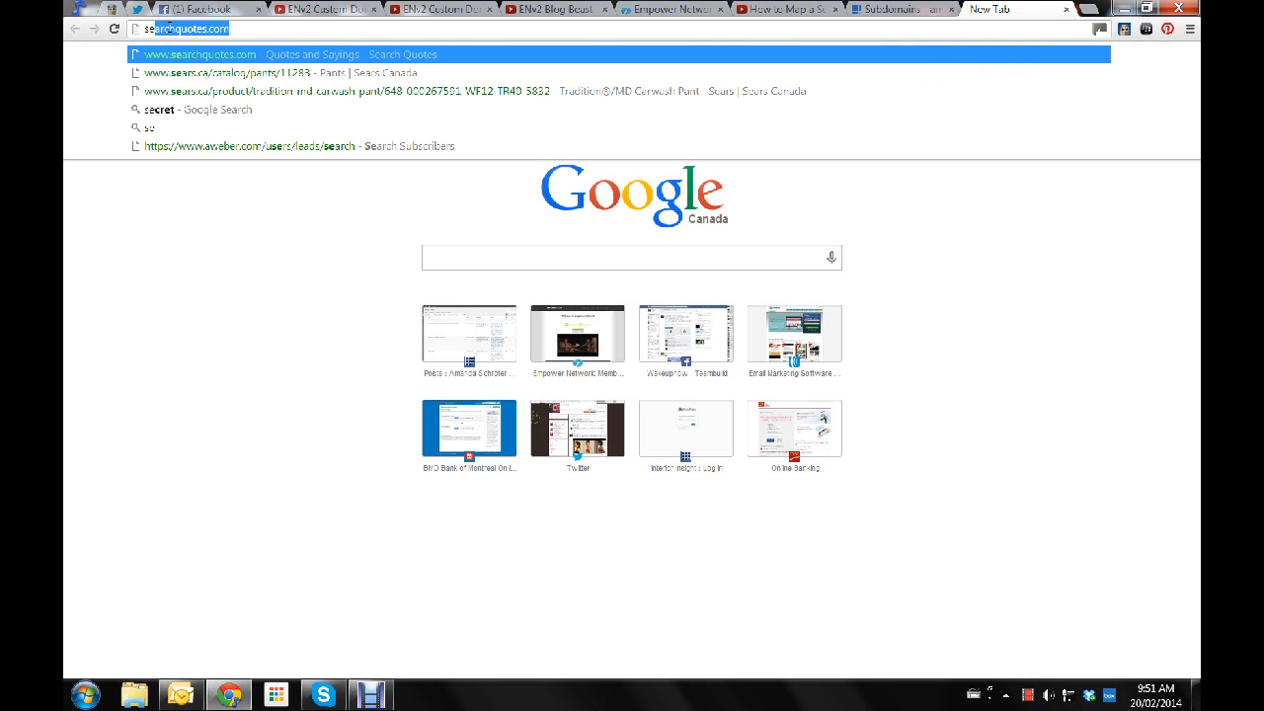
type("secret.amandaschr")
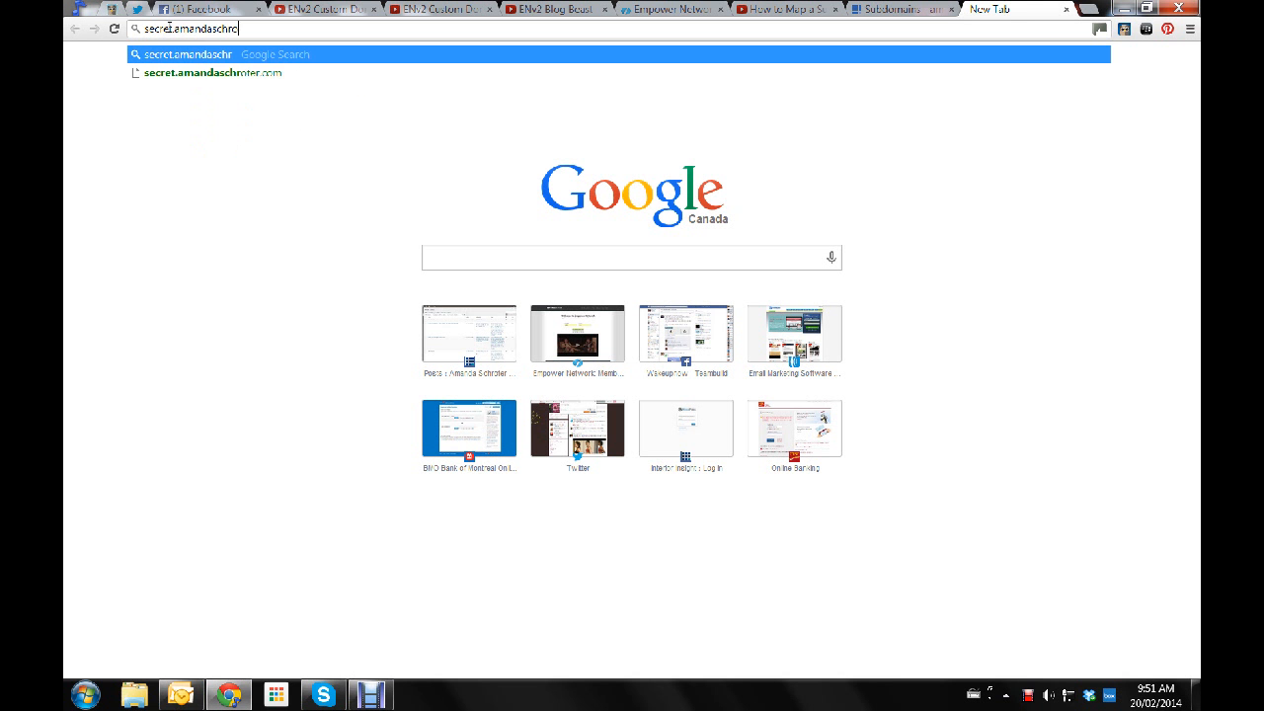
type("oter")
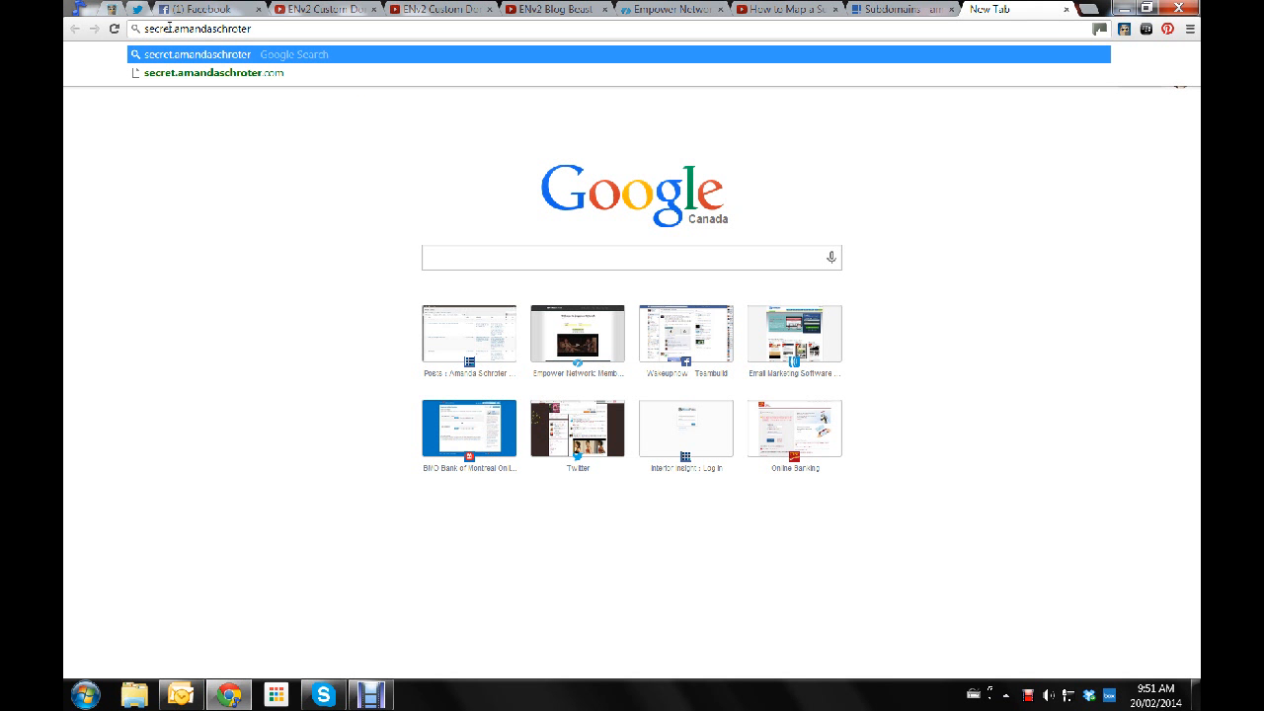